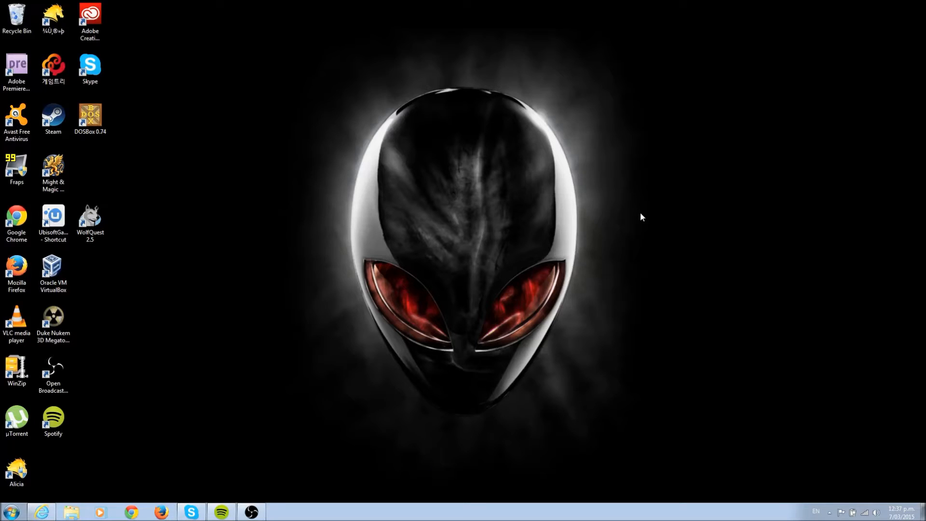
mouse_move(111, 8)
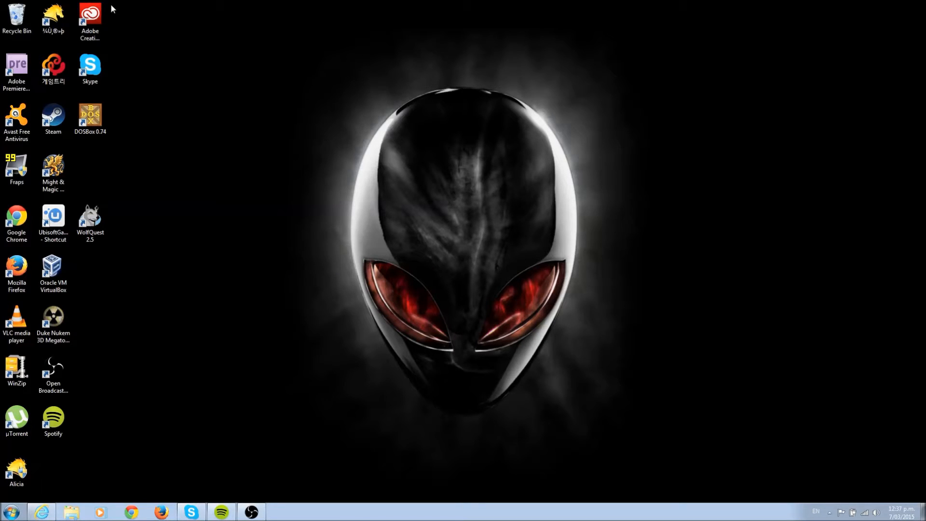
mouse_move(156, 187)
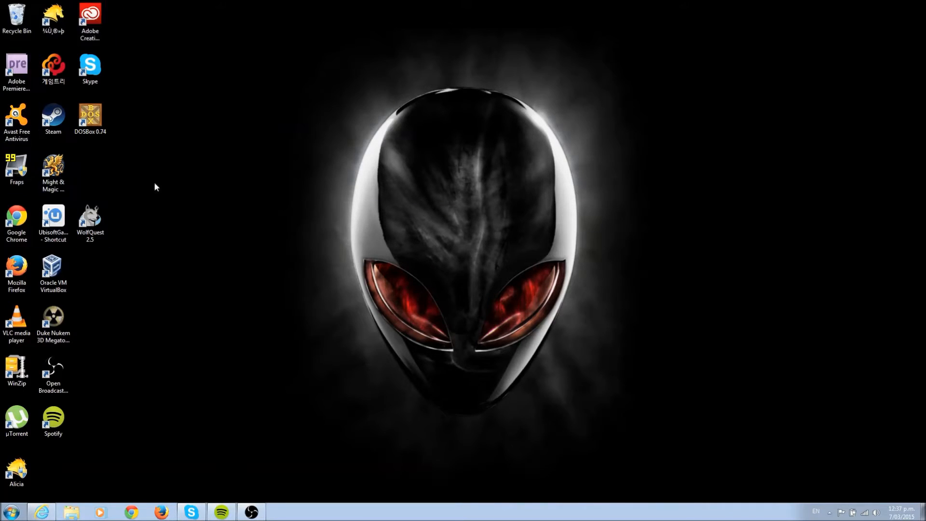
mouse_move(431, 198)
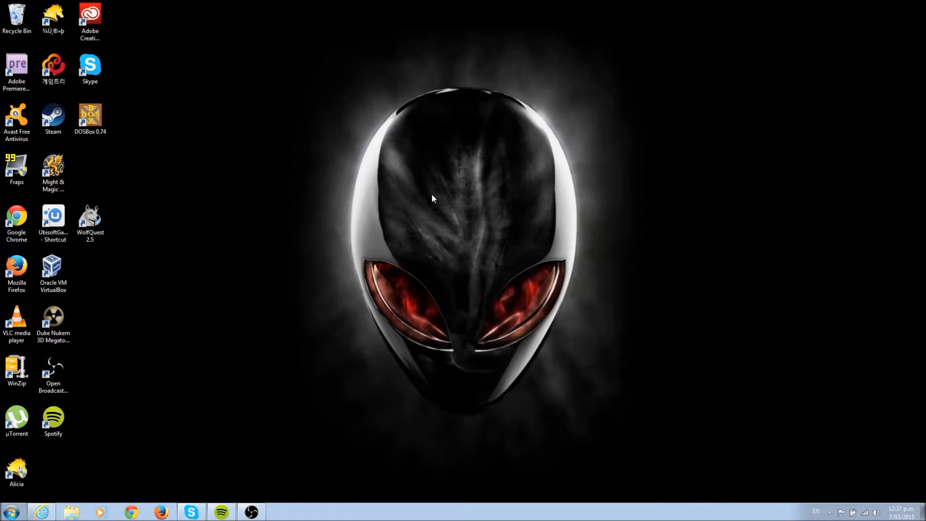
mouse_move(353, 393)
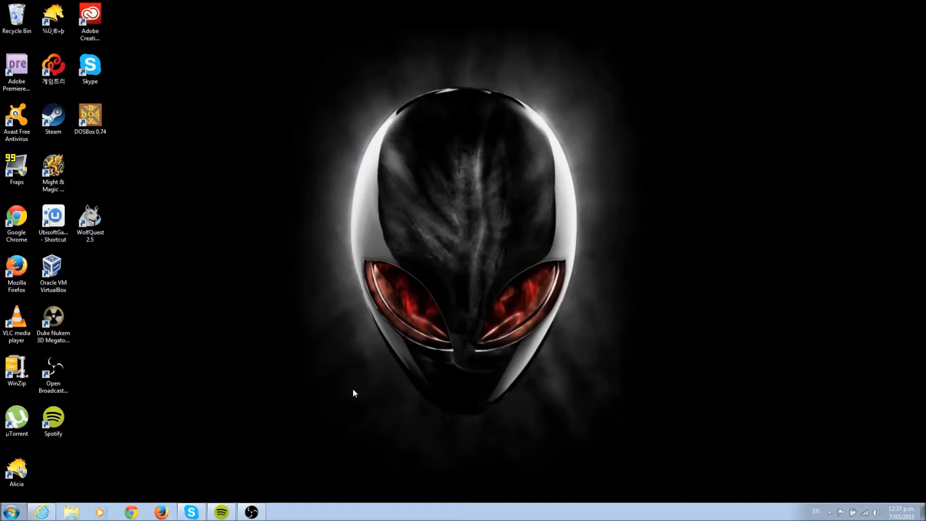
Select the DOSBox 0.74 desktop shortcut, then bring up the Start menu
click(90, 117)
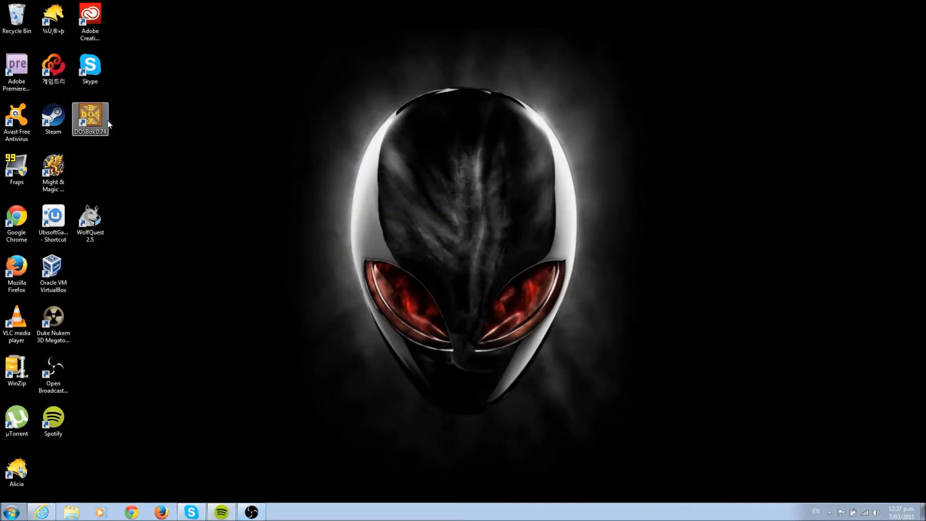
mouse_move(241, 274)
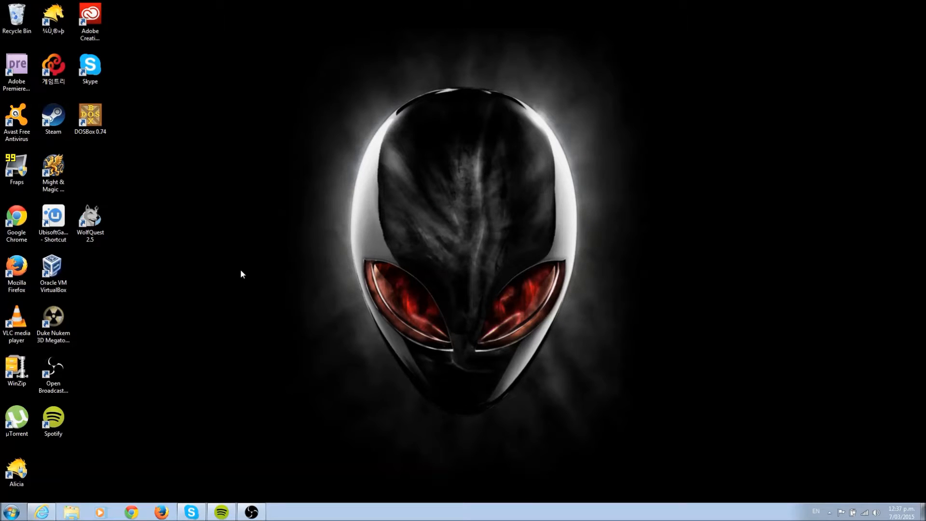
click(10, 511)
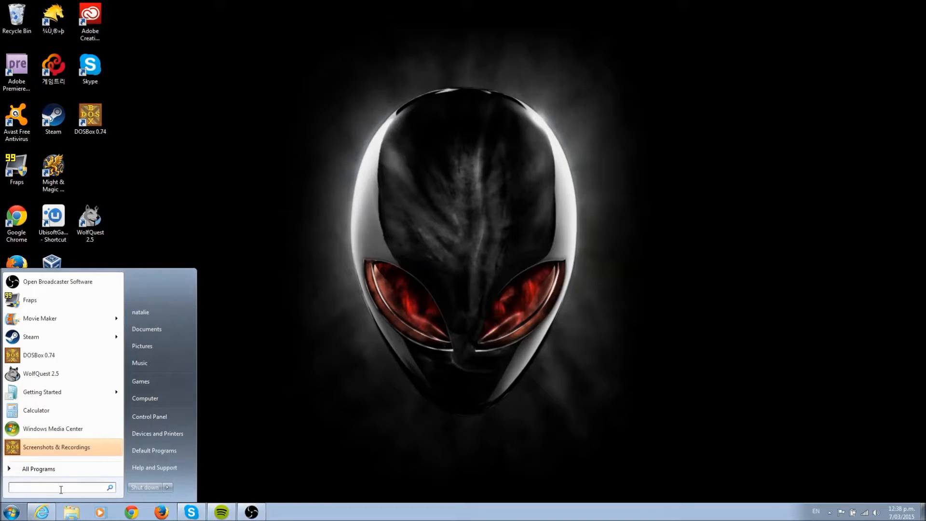
Search 'dos' in the Start menu and open the DOSBox 0.74 Options file
text(ope)
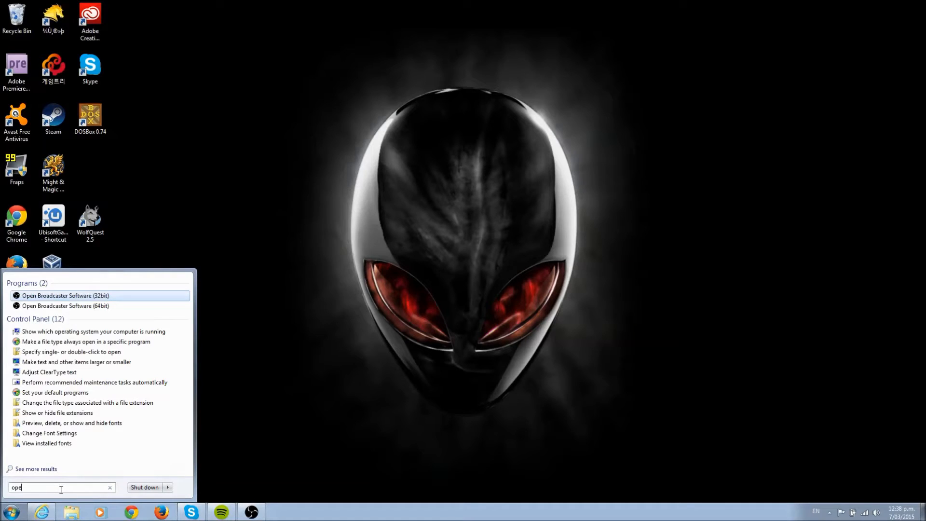
text(dosbox)
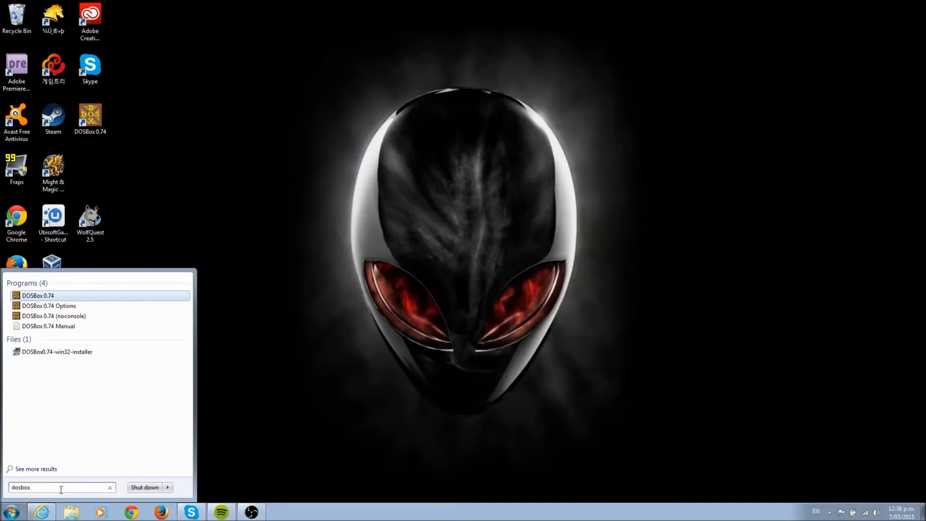
mouse_move(62, 310)
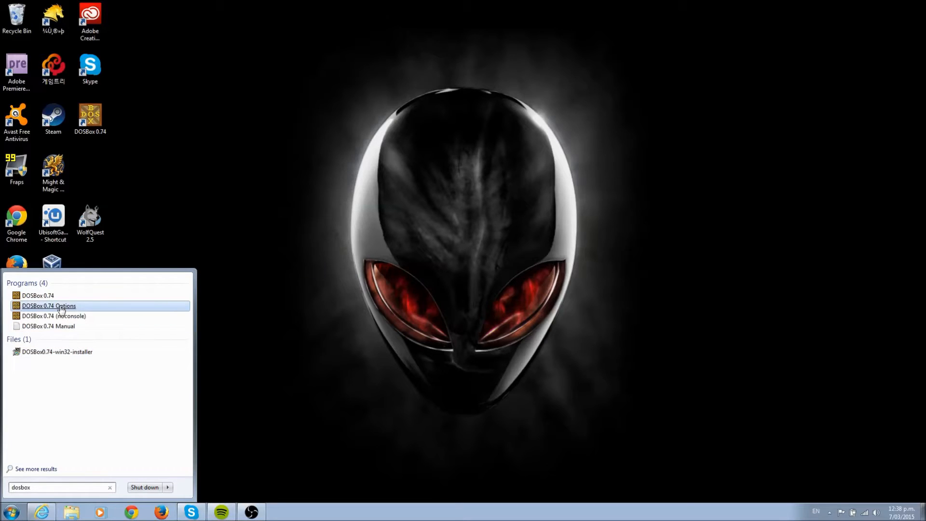
click(48, 305)
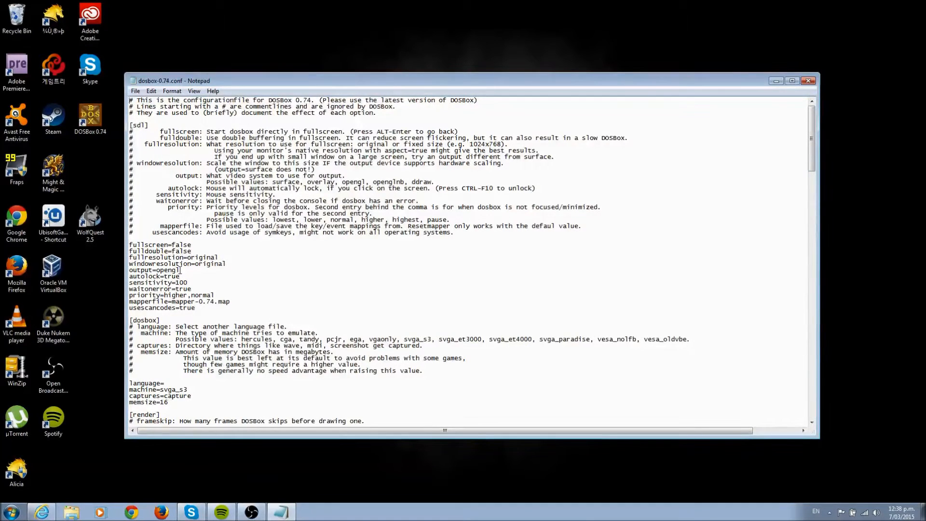
Change the output line in dosbox-0.74.conf to opengl and close Notepad
double_click(171, 270)
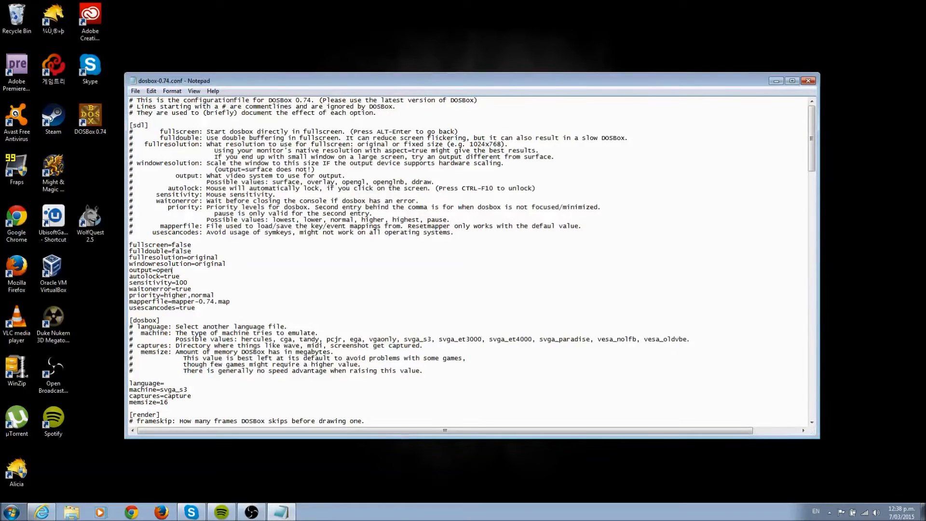
text(gl)
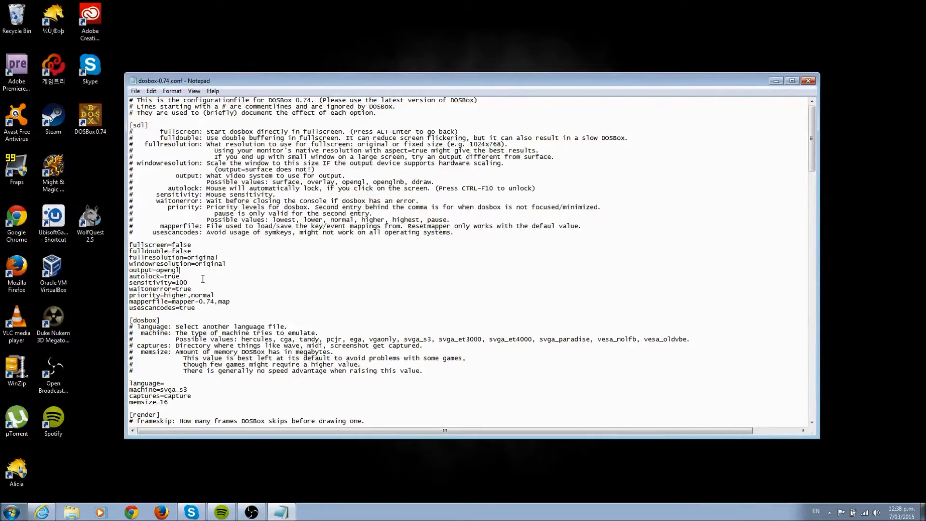
click(135, 91)
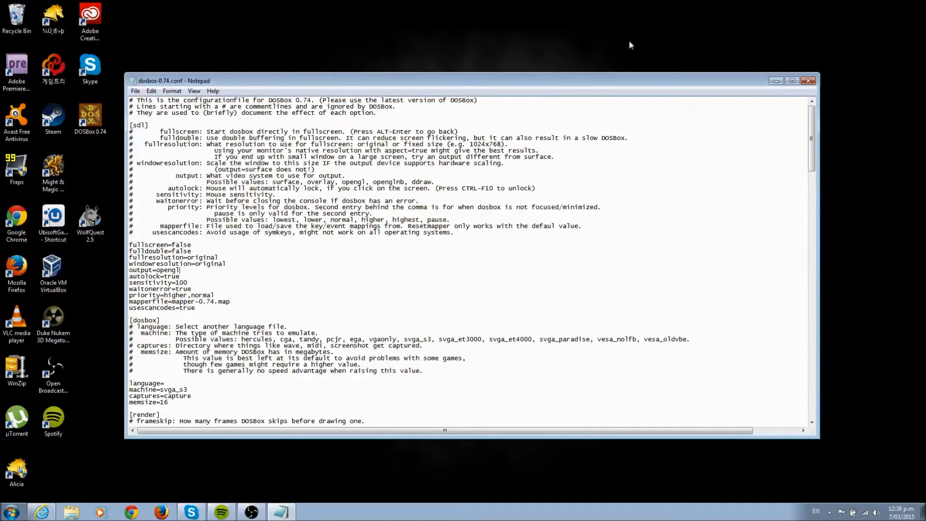
click(808, 81)
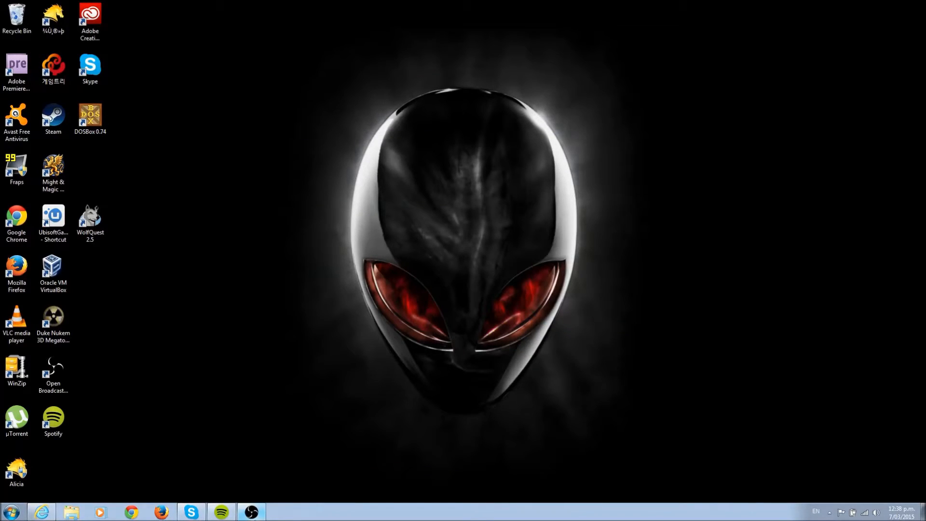
Bring up OBS and open the commander keen scene's Game Capture properties
click(250, 511)
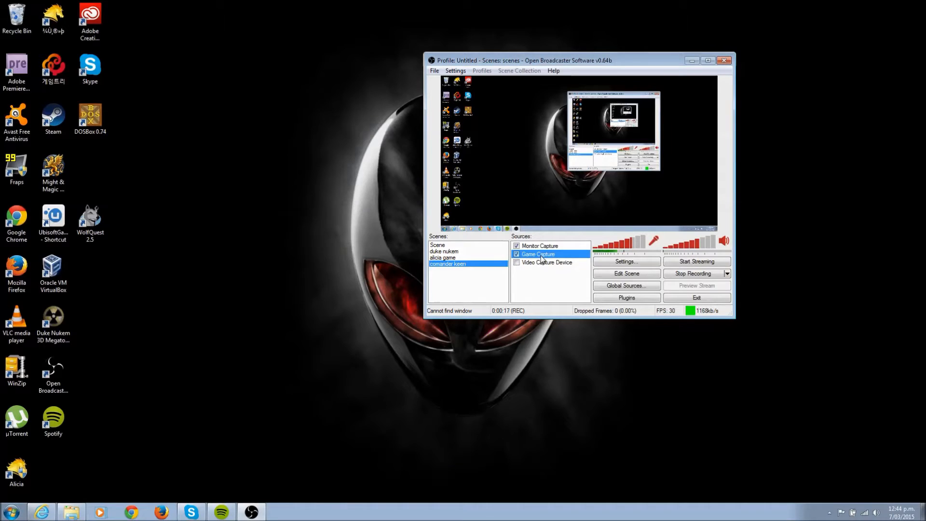
double_click(539, 254)
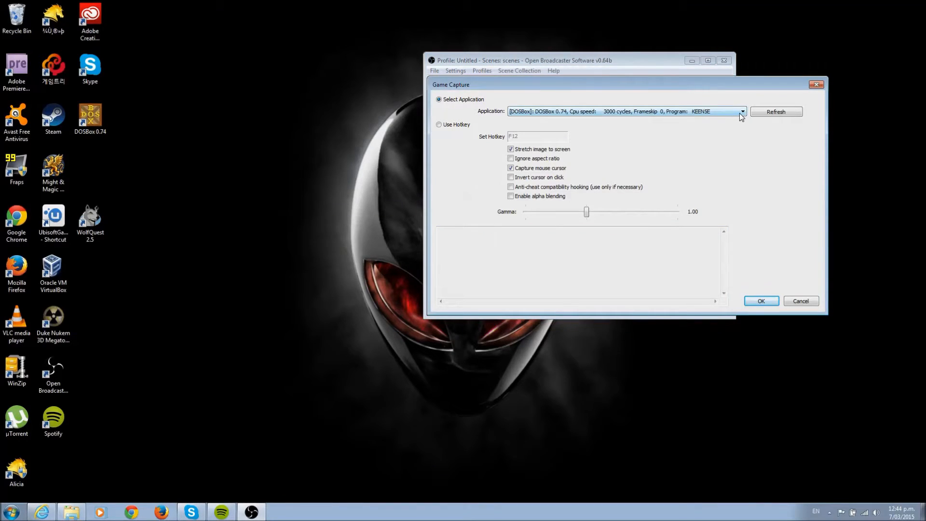
Choose the DOSBox KEEN application, keep 'Stretch image to screen' enabled, and confirm
click(742, 111)
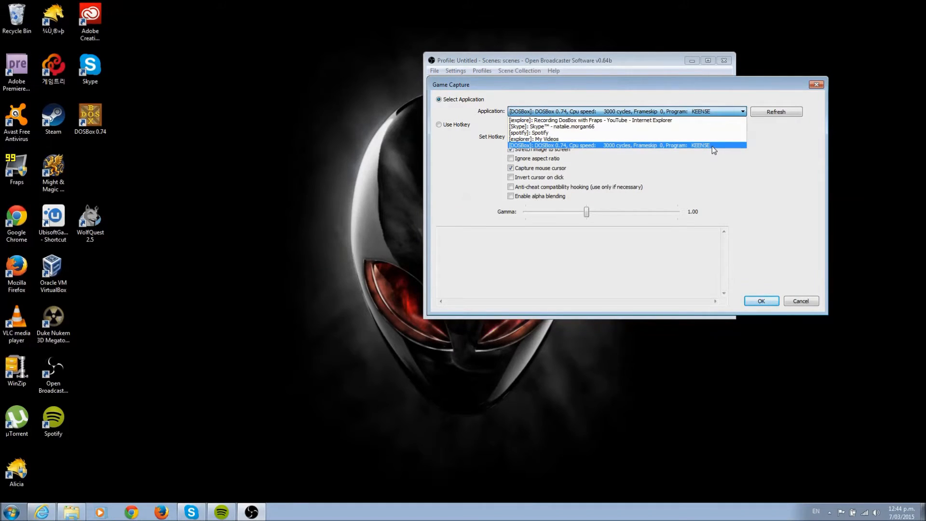
click(611, 145)
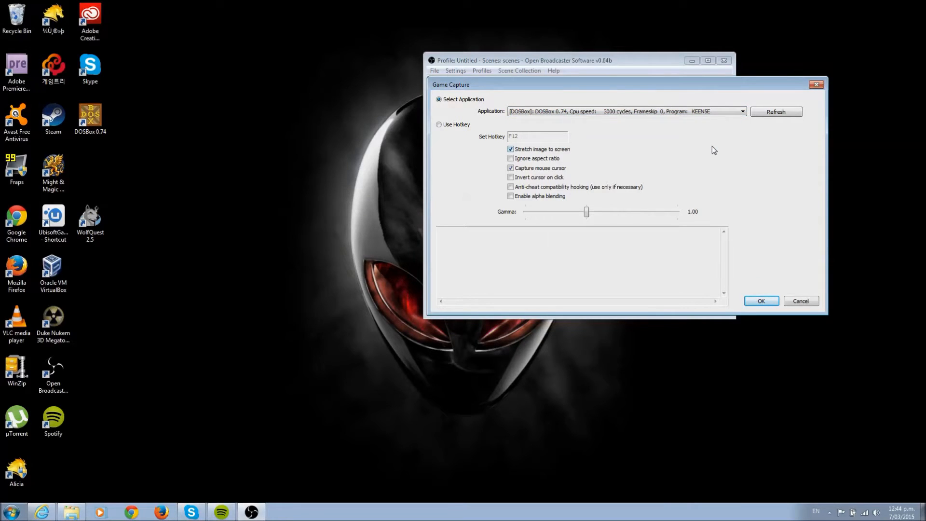
click(511, 149)
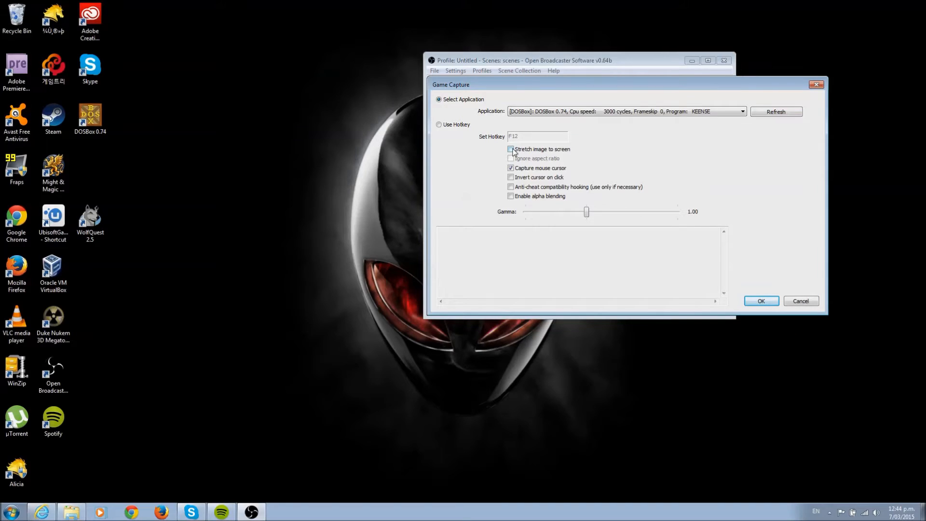
click(510, 149)
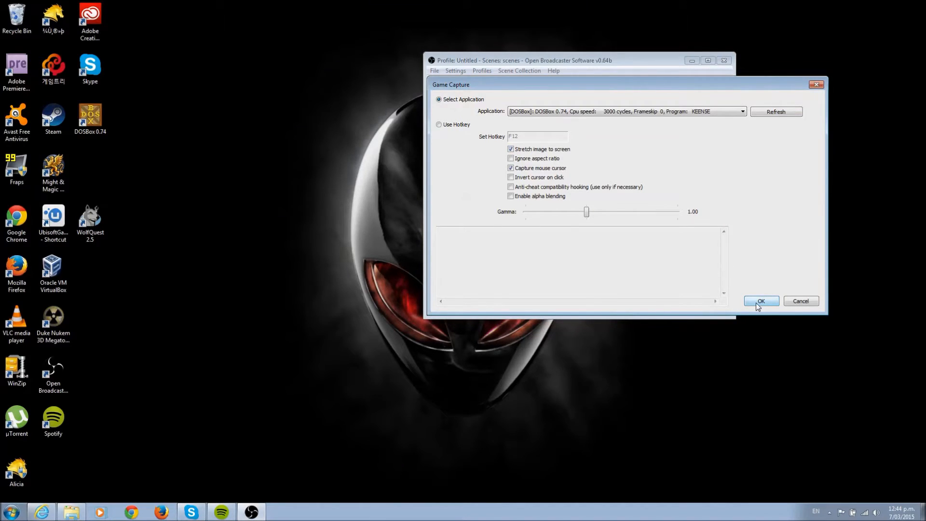
click(760, 300)
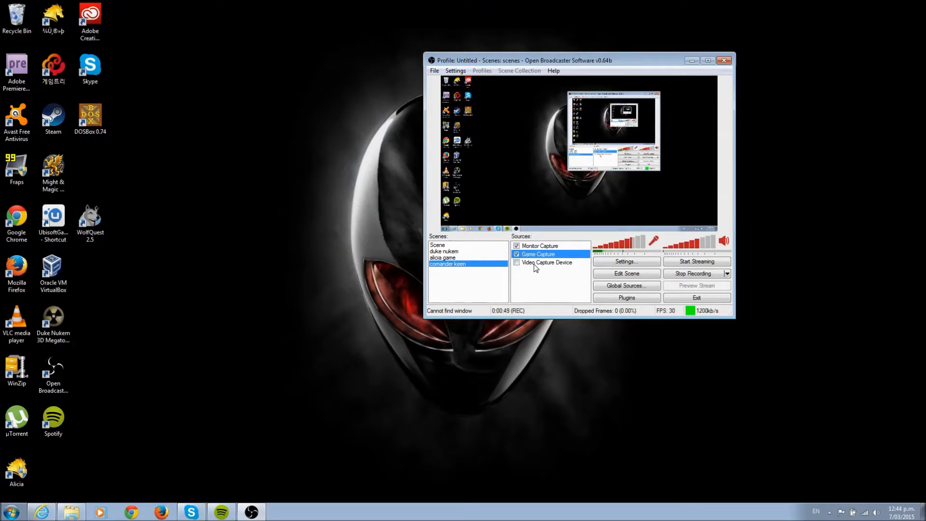
Launch DOSBox 0.74 from the desktop shortcut and focus its window
click(90, 118)
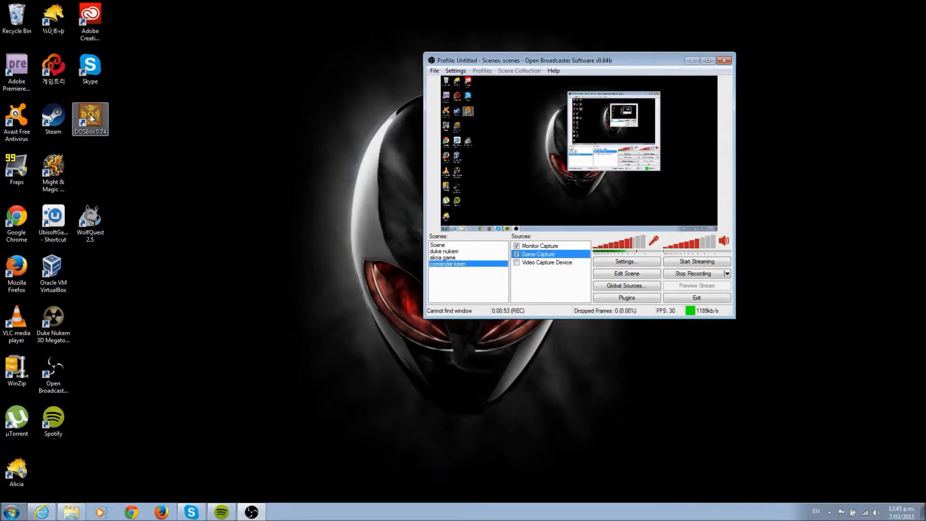
double_click(90, 114)
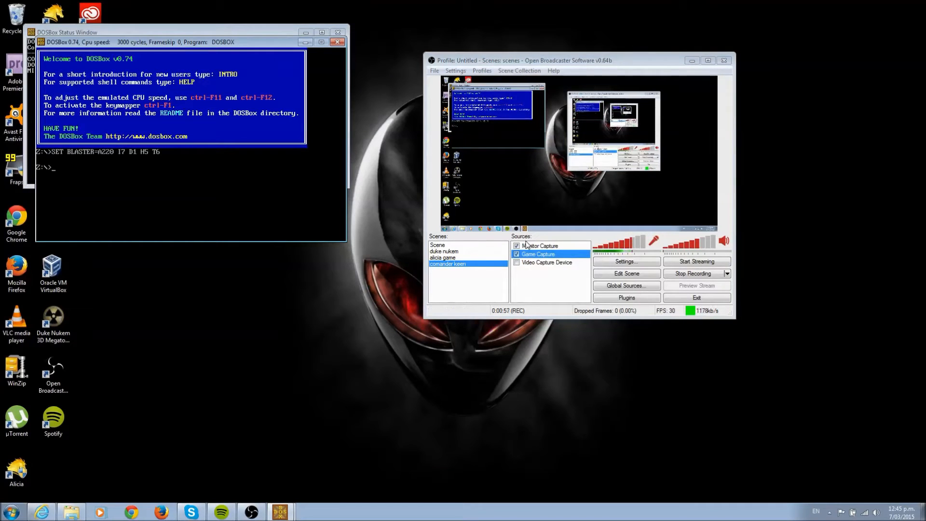
click(517, 245)
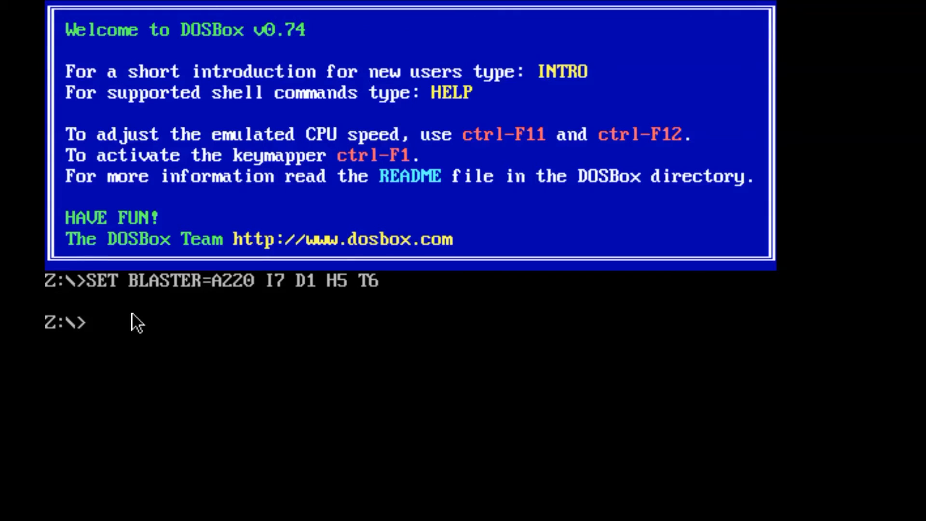
Mount c:\comanderkeen as drive C, switch to C:, and run keen5e
text(c)
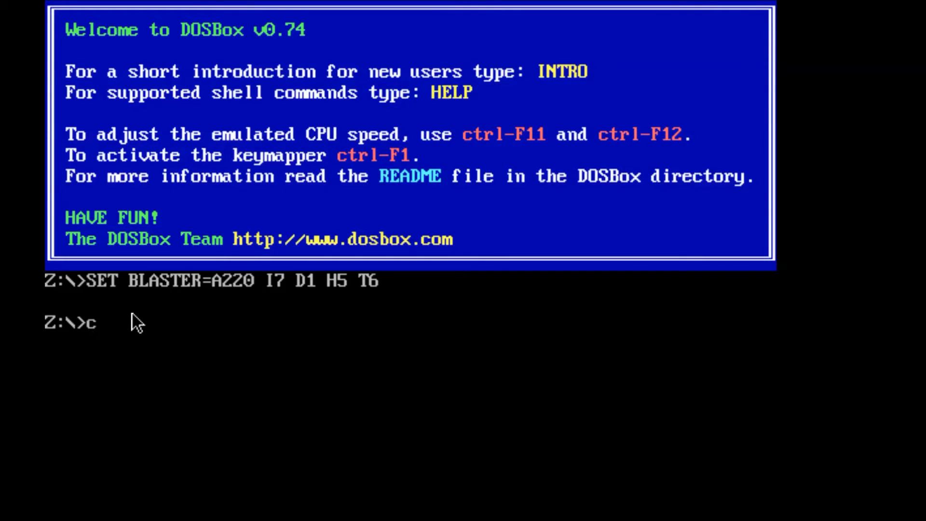
text(ount)
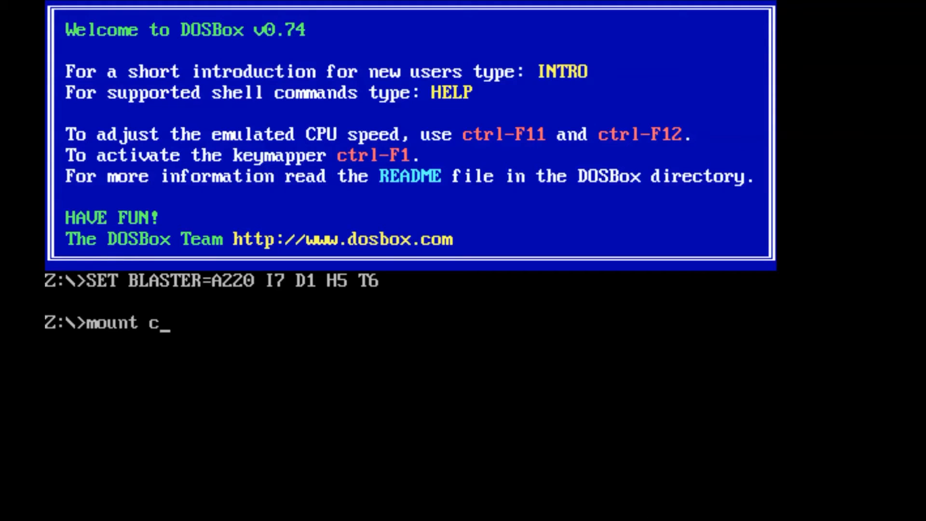
text(c:)
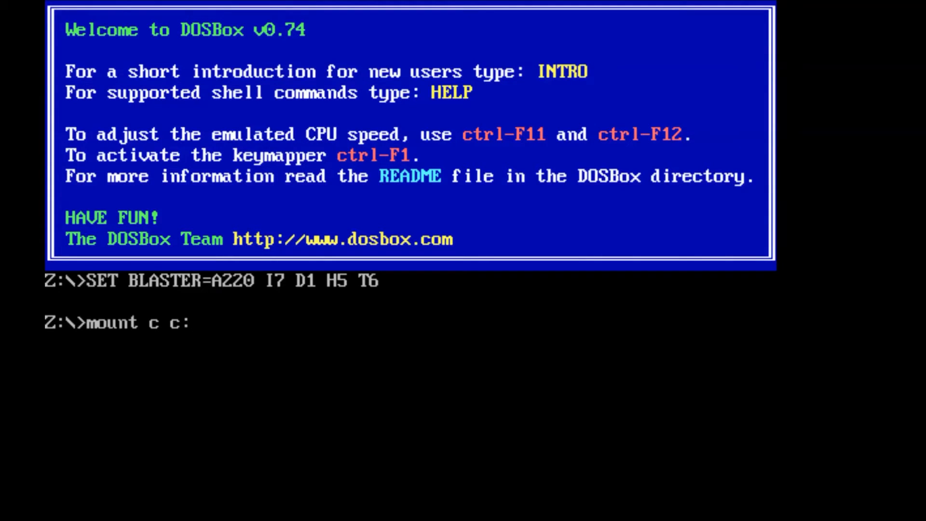
text(\co)
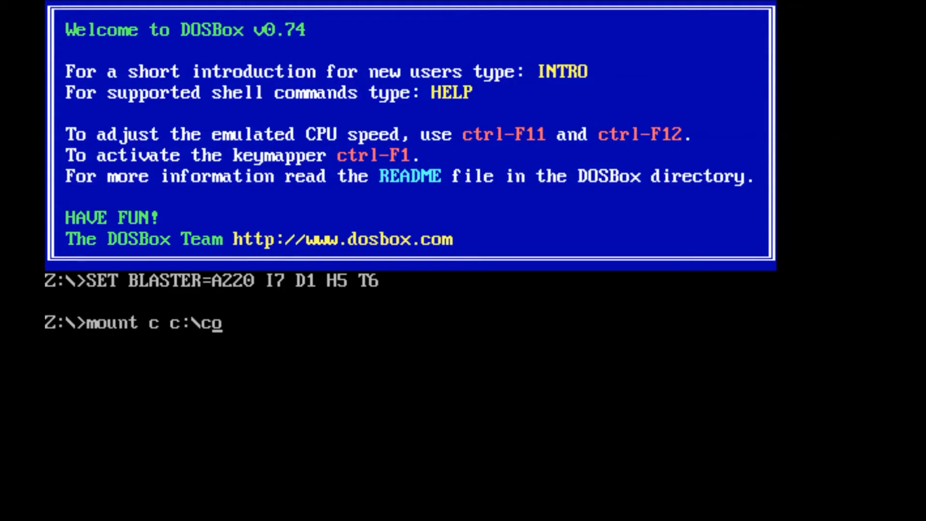
text(manderkeen)
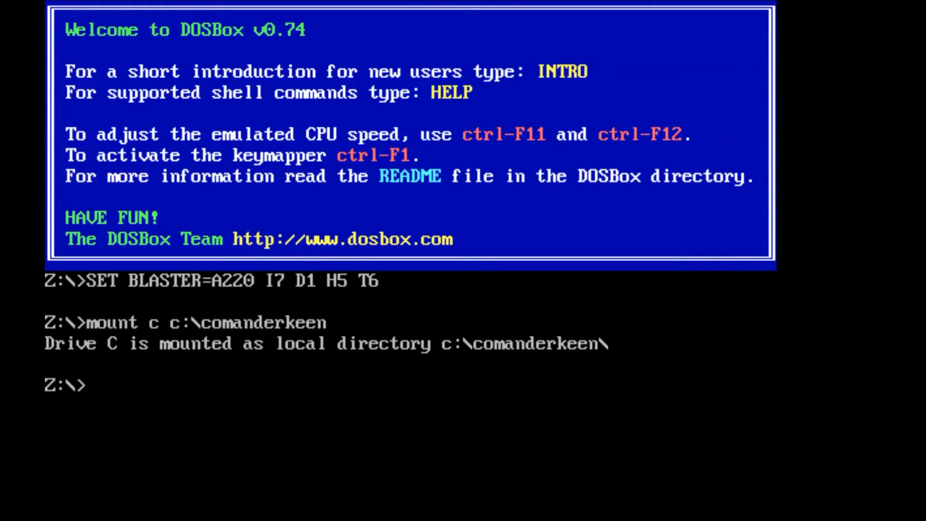
text(c:)
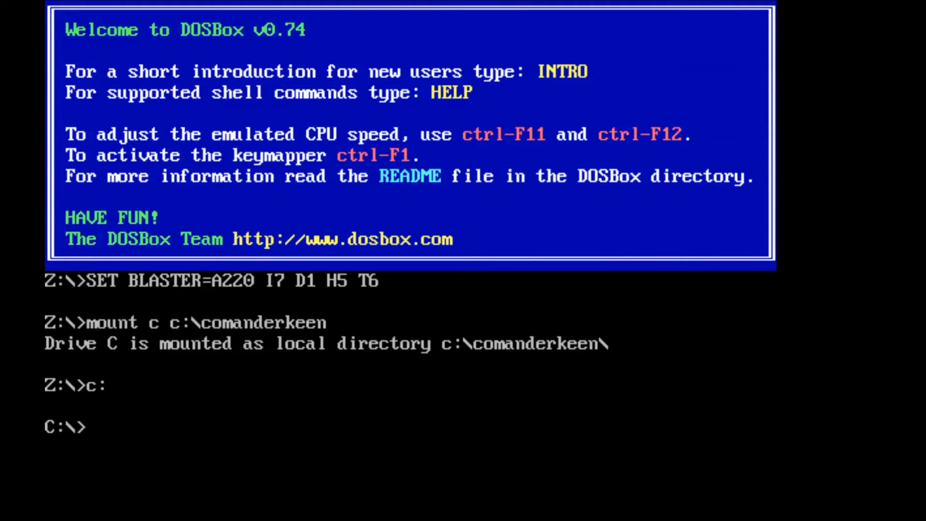
text(keen5e)
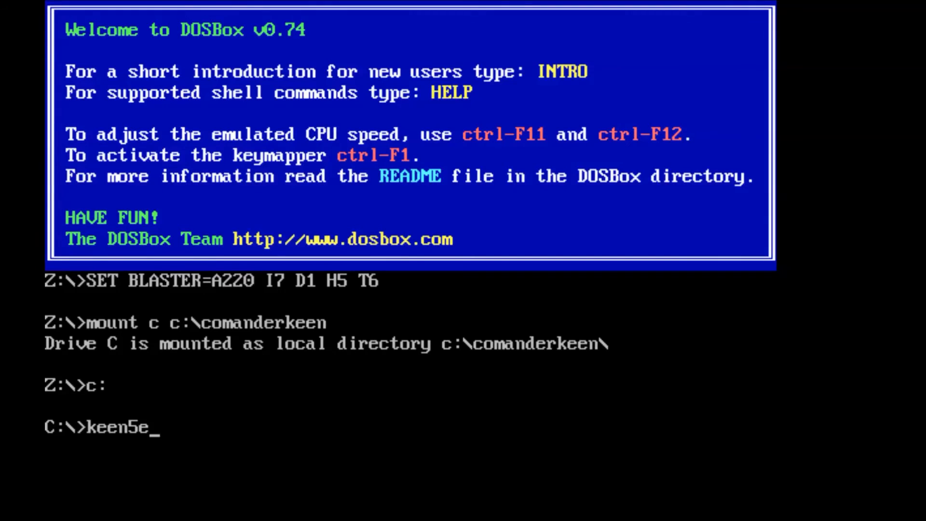
key(enter)
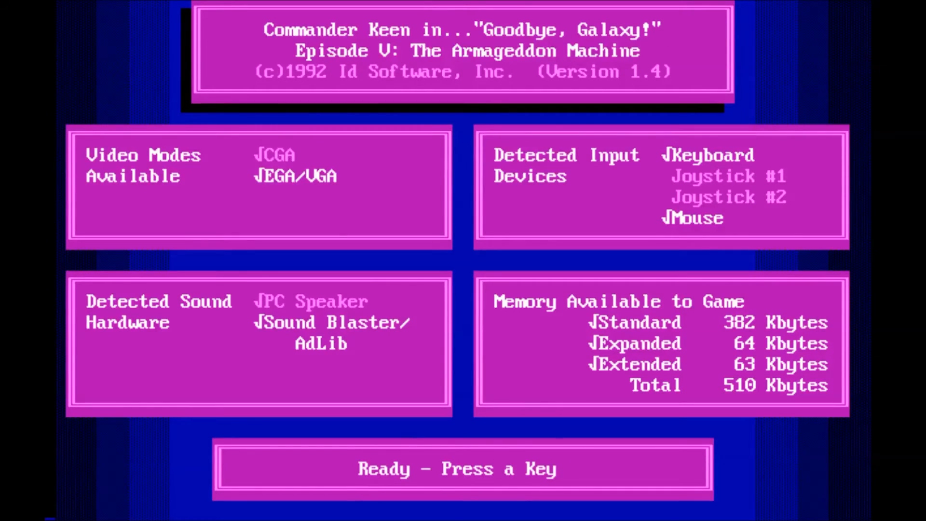
Continue past the hardware detection screen and move through the main menu choices
key(enter)
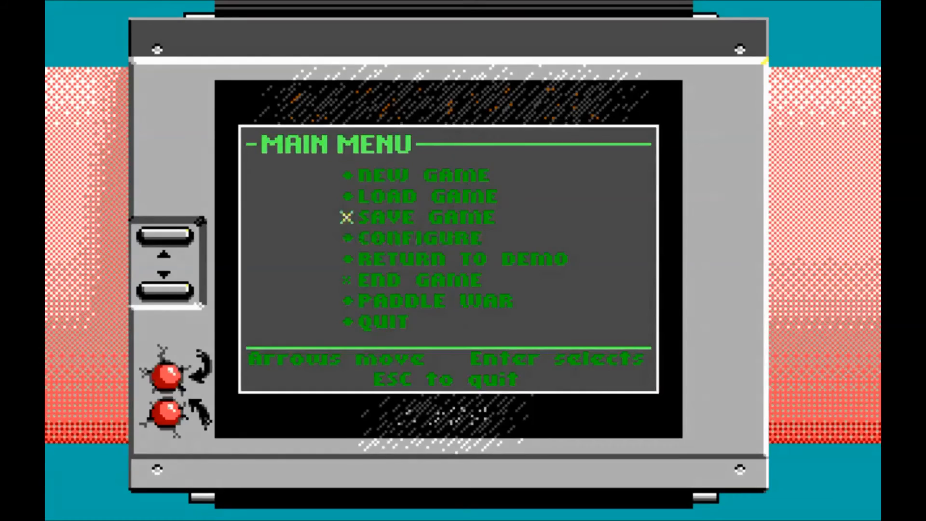
key(up)
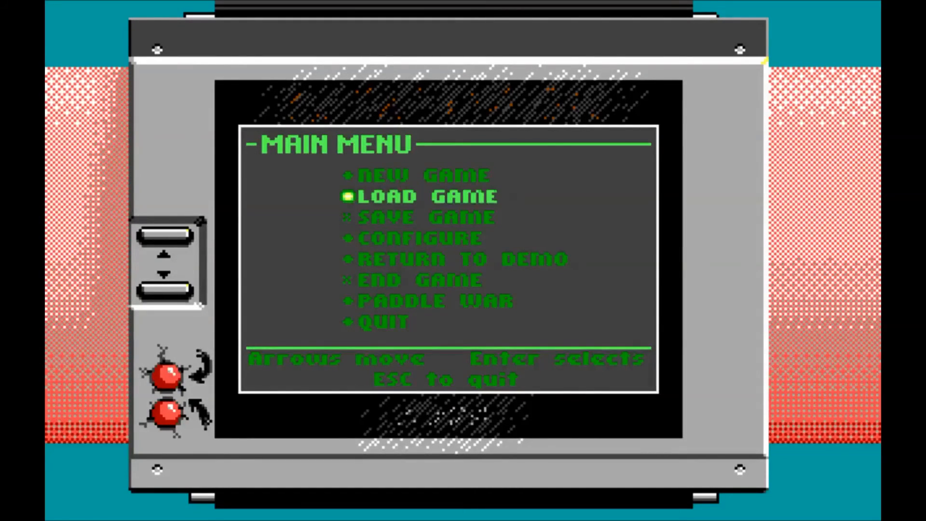
key(down)
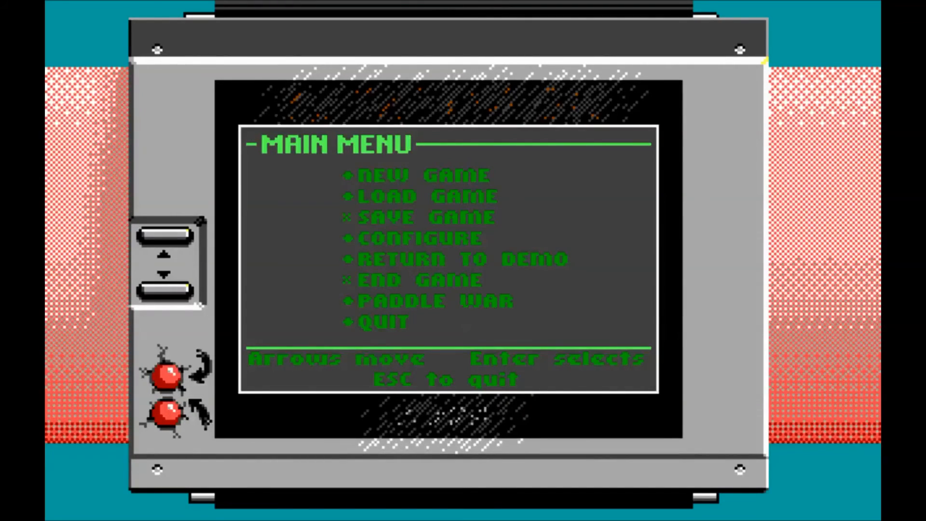
mouse_move(782, 398)
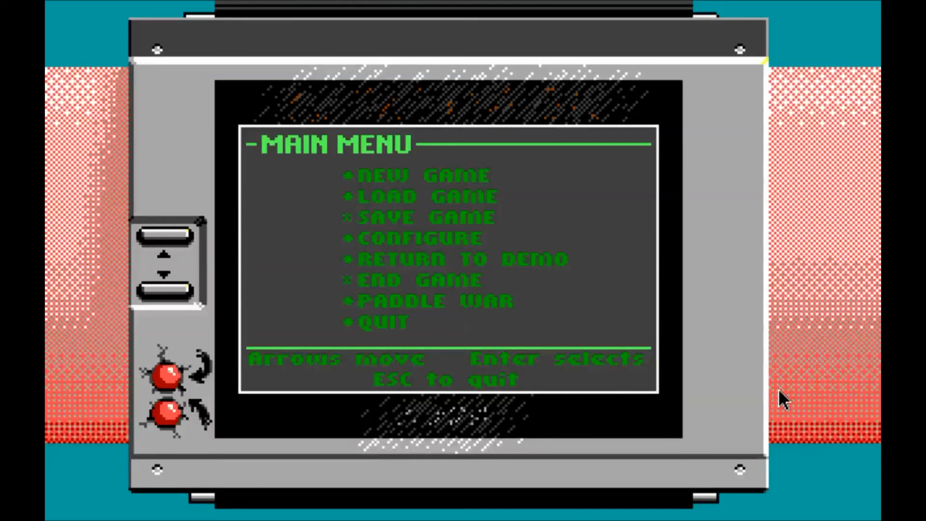